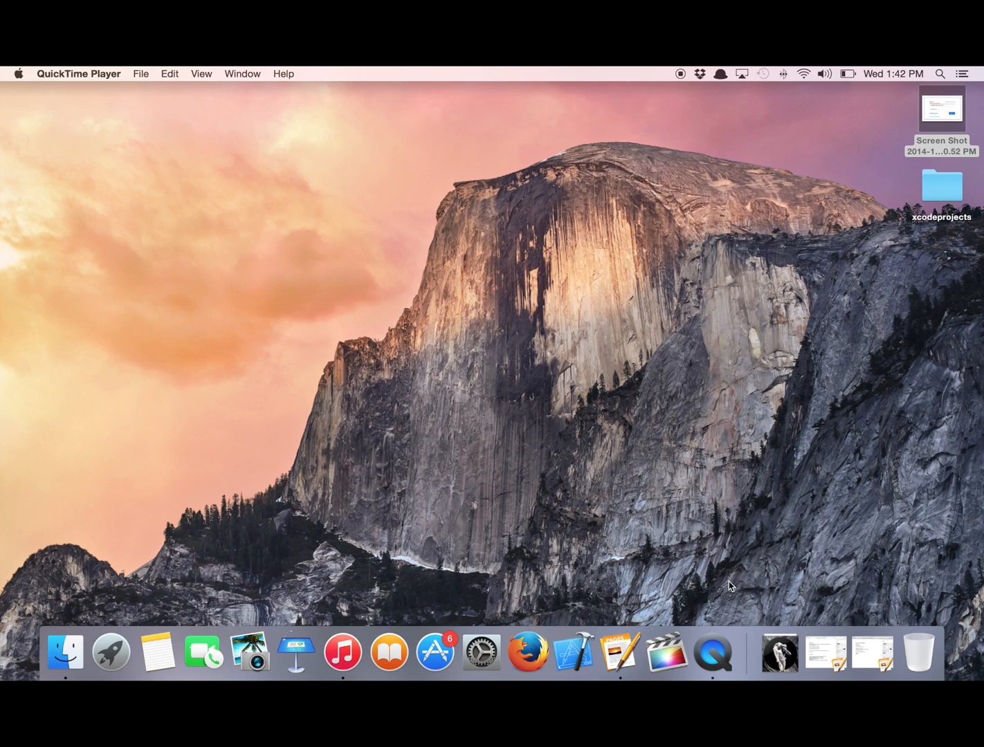
mouse_move(712, 653)
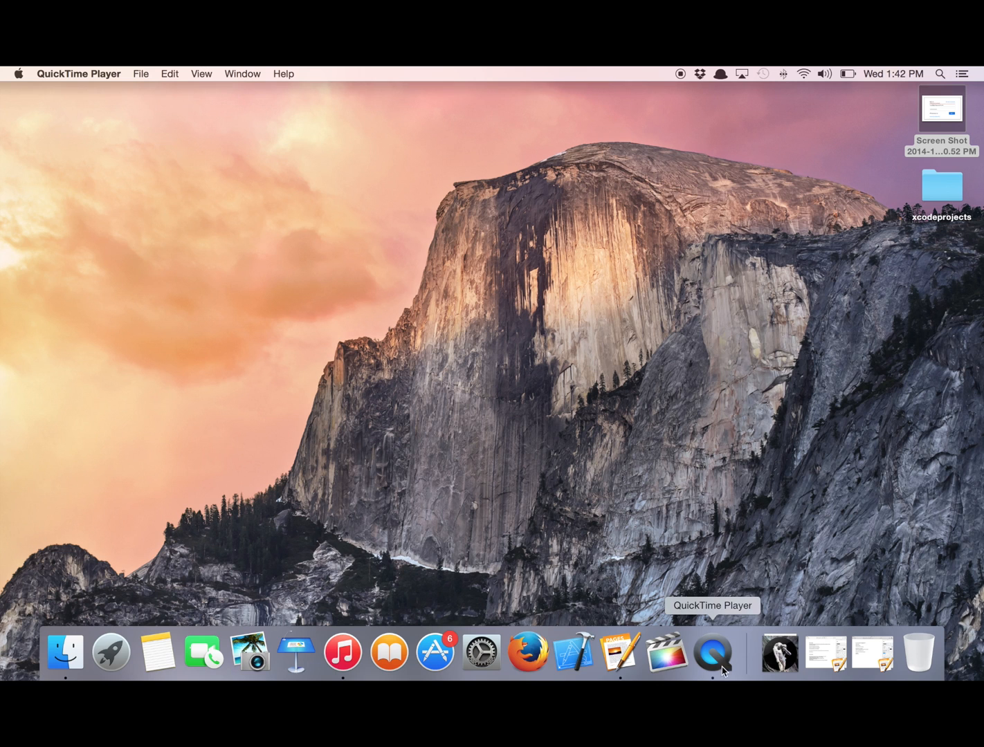
mouse_move(700, 420)
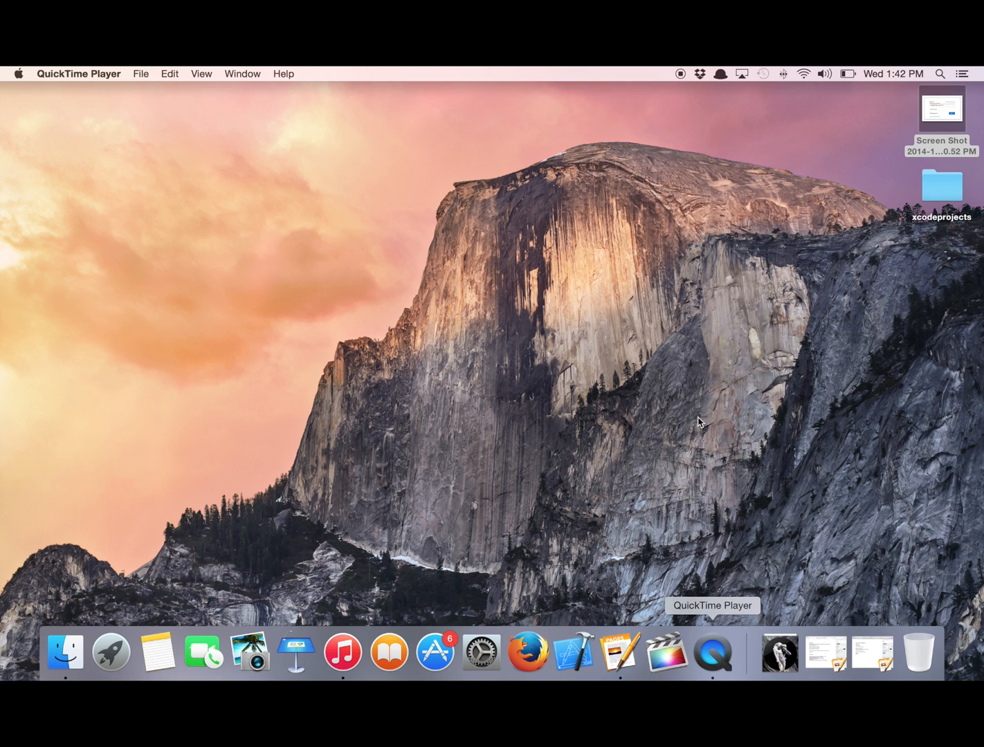
Start a new movie recording in QuickTime Player
left_click(141, 73)
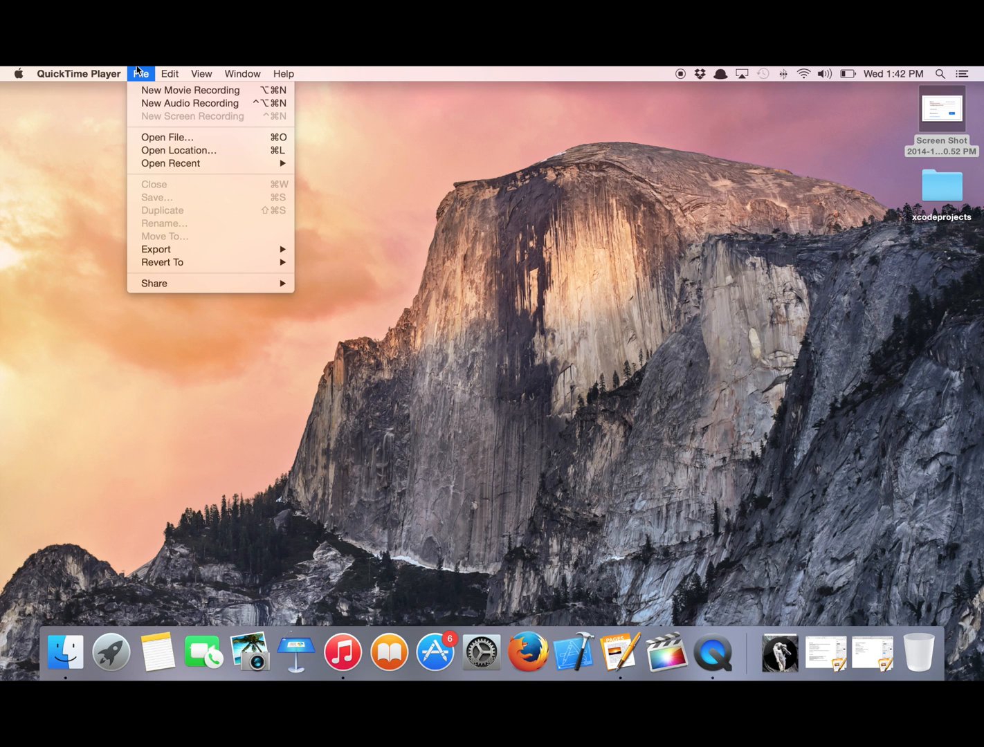
left_click(191, 90)
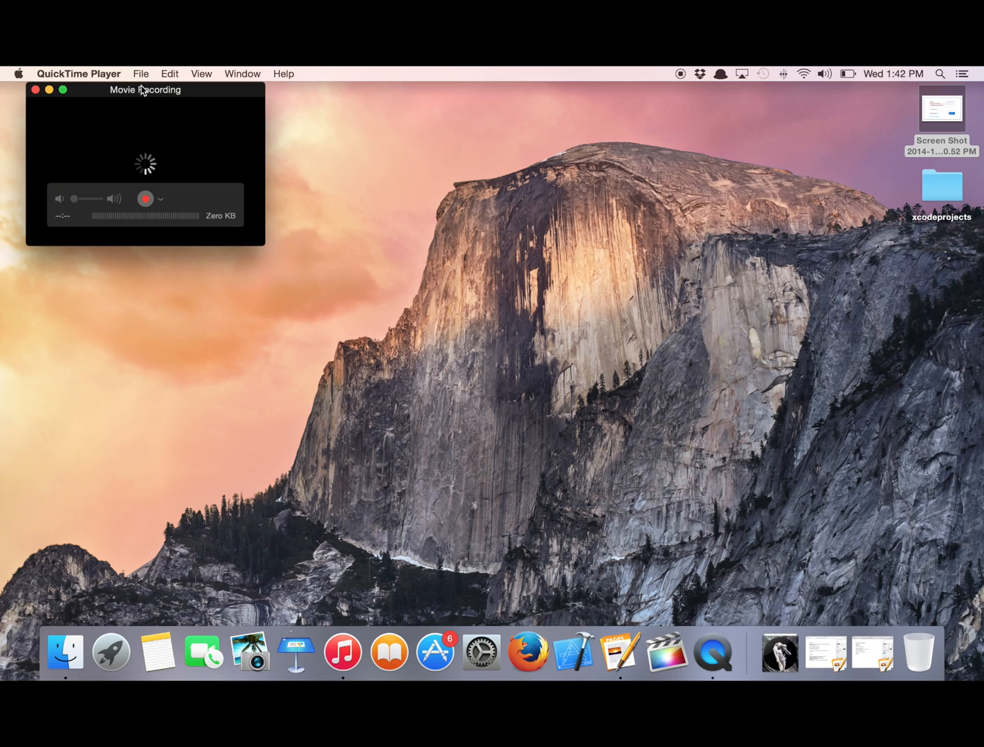
mouse_move(238, 215)
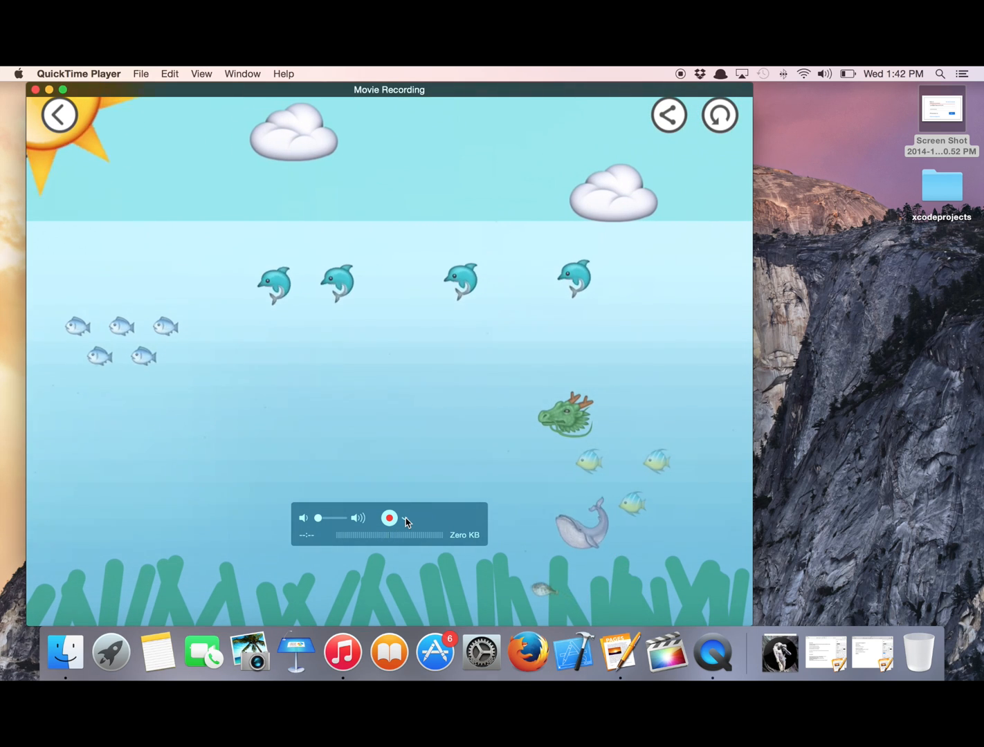
Record a six-second clip of the iPad's ocean scene using the iPad as camera source
left_click(404, 517)
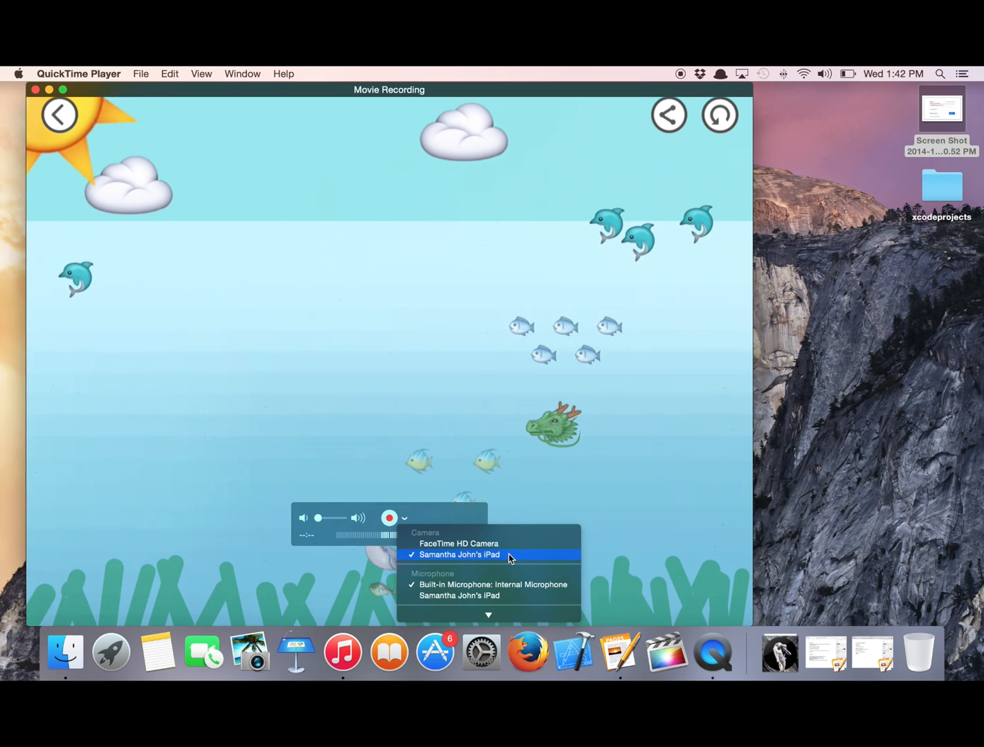
mouse_move(460, 596)
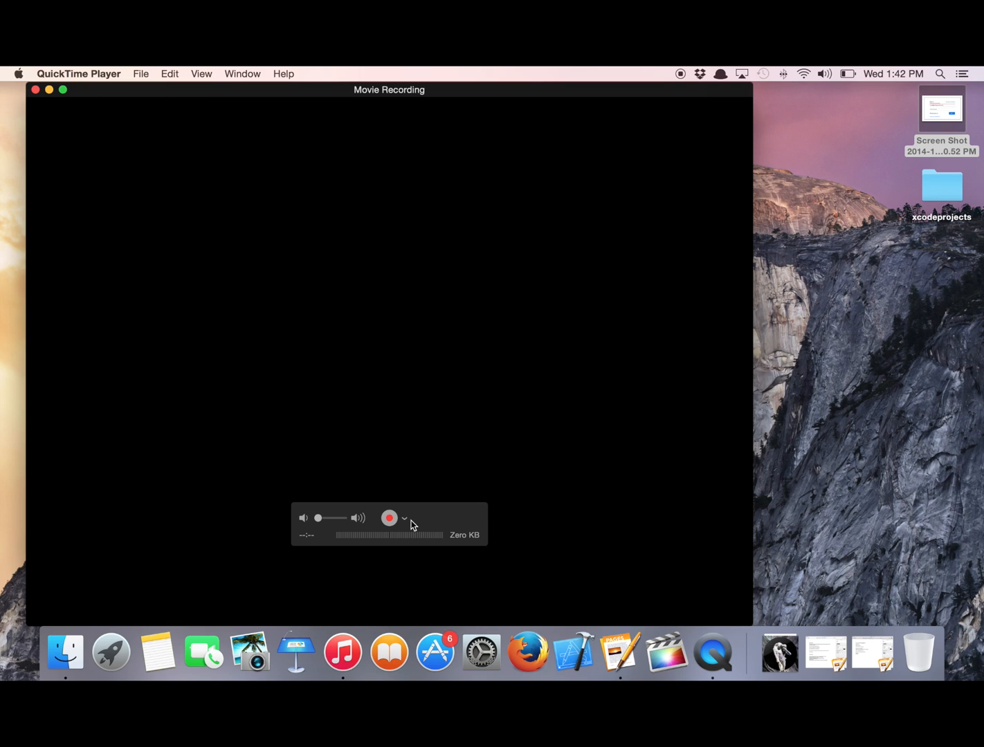
left_click(389, 517)
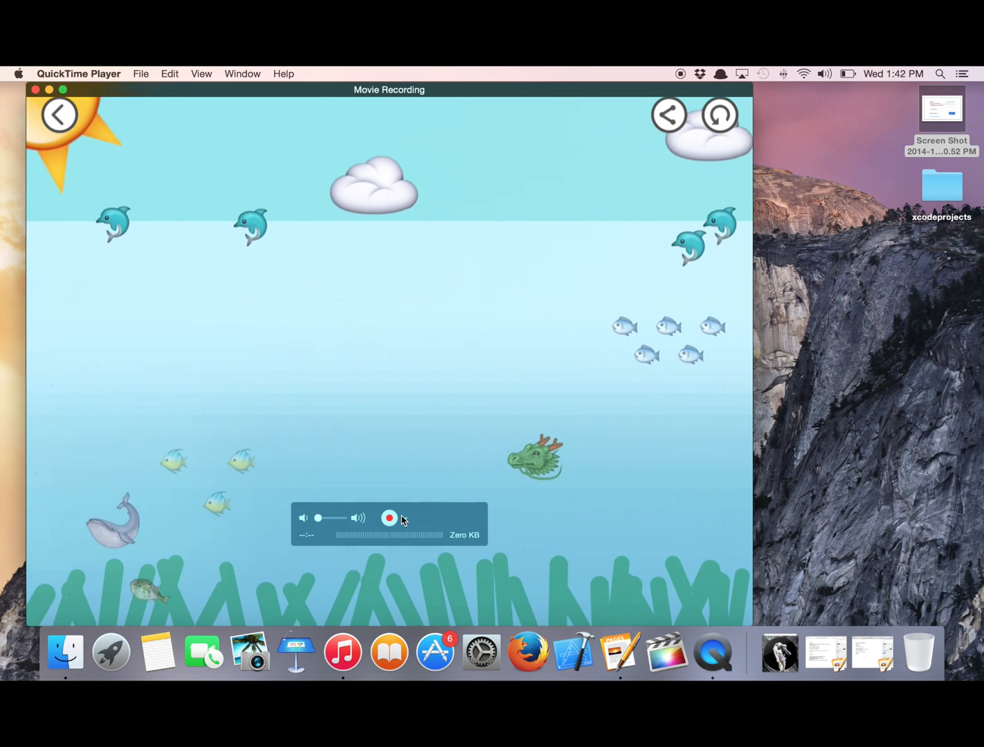
left_click(388, 517)
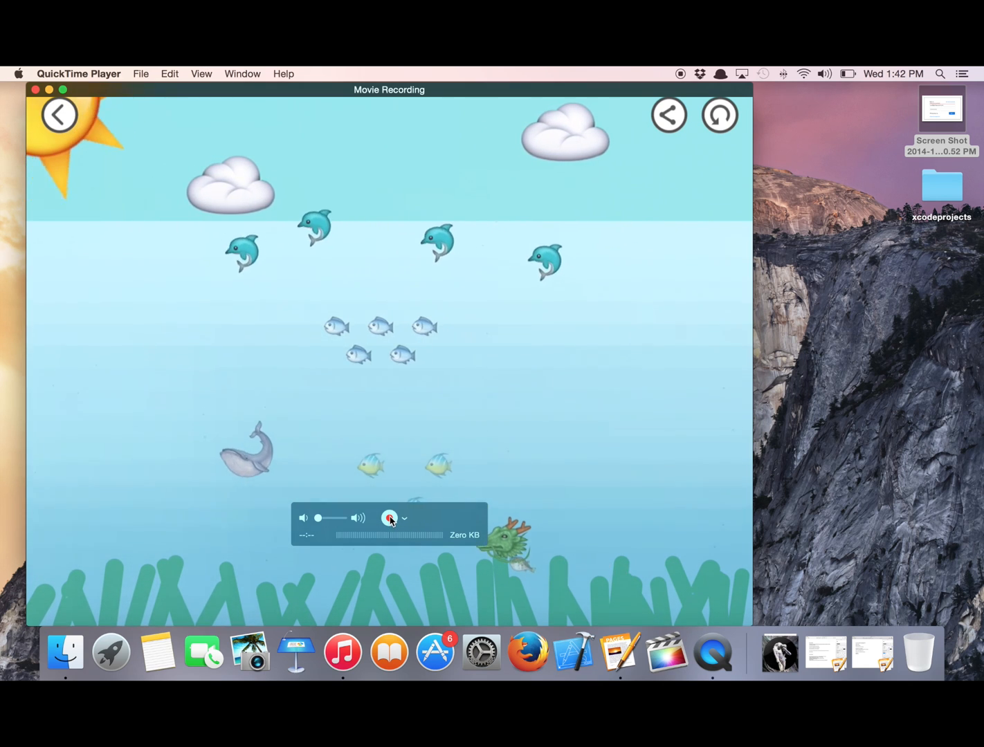
left_click(389, 517)
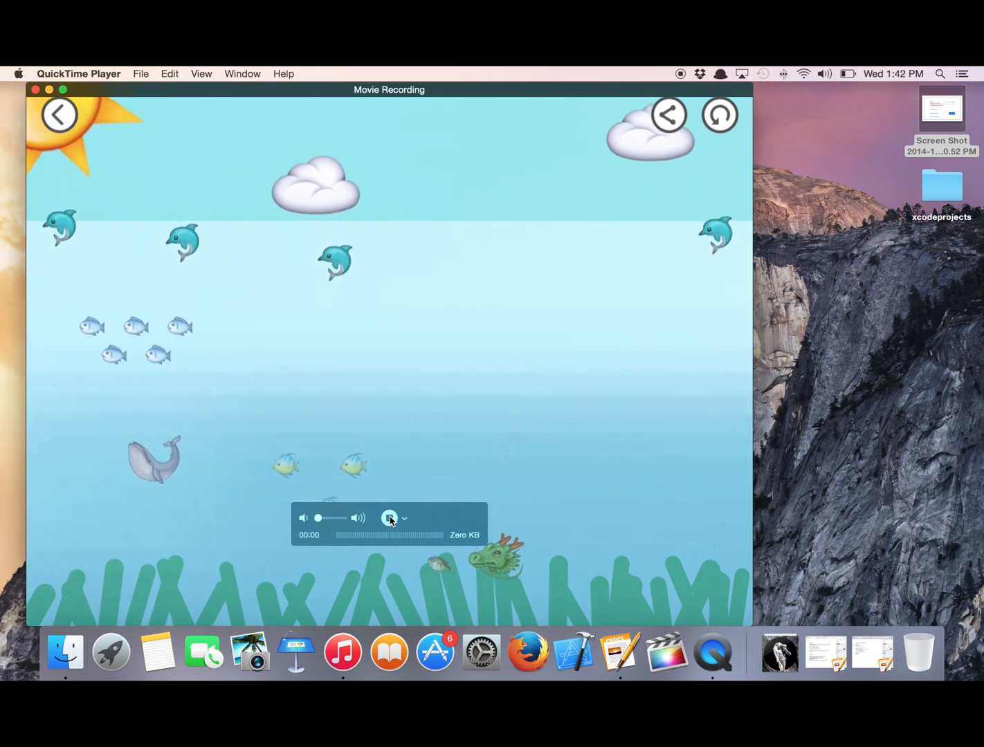
left_click(388, 518)
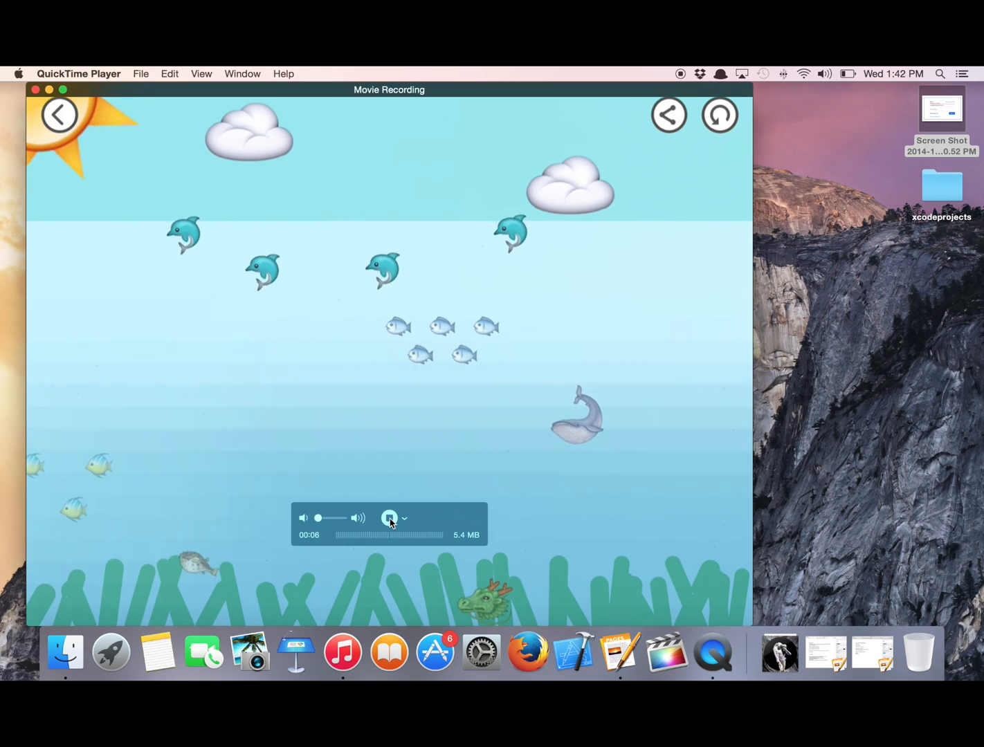
left_click(390, 518)
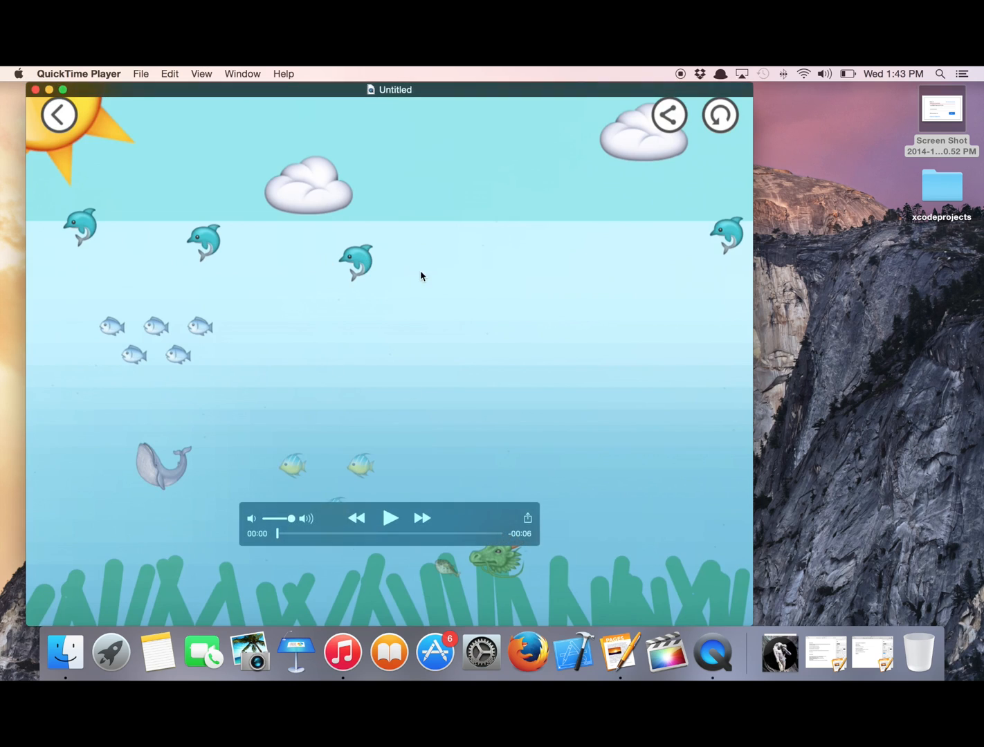
mouse_move(490, 309)
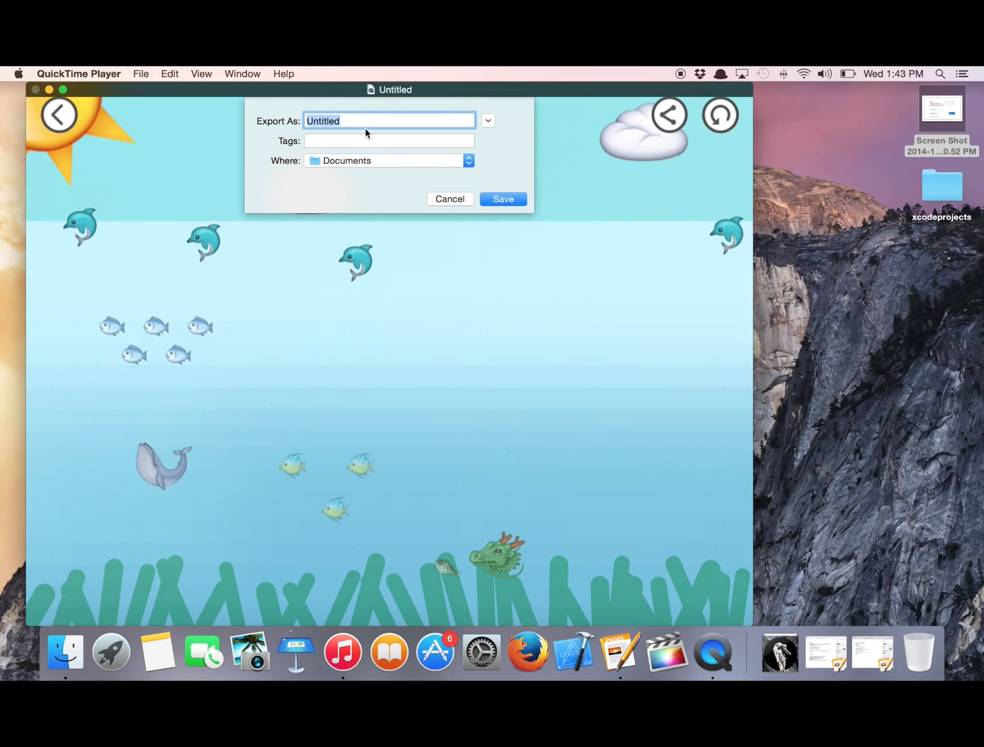
Export the recording to Documents as 'Oceanlife' and close the movie window
type("Oceanlife")
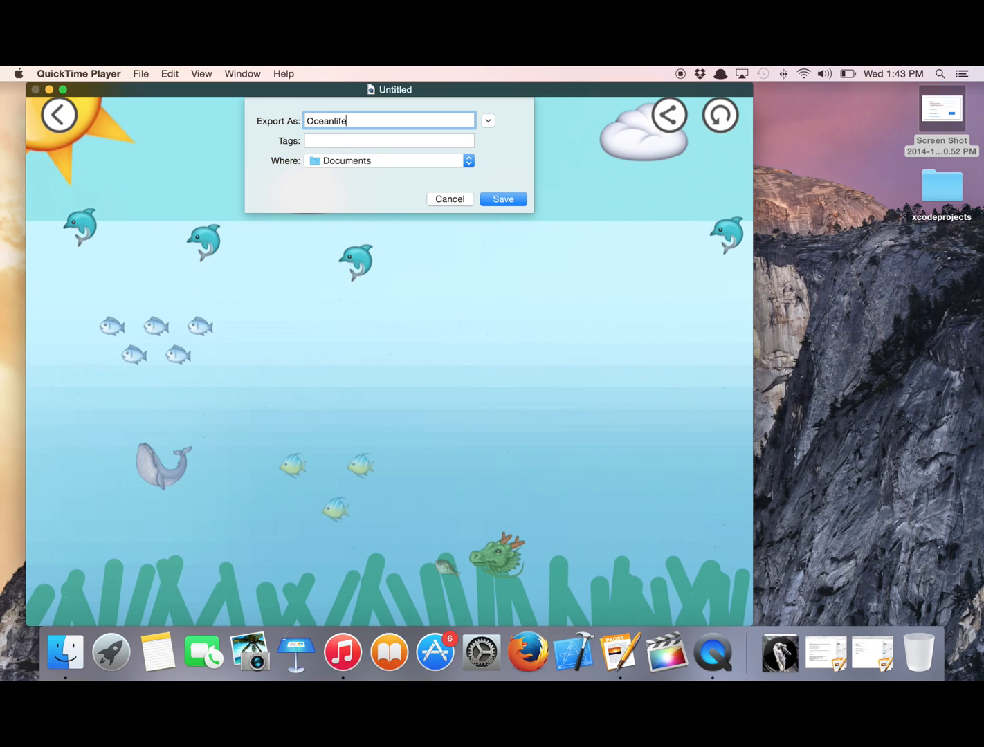
left_click(504, 199)
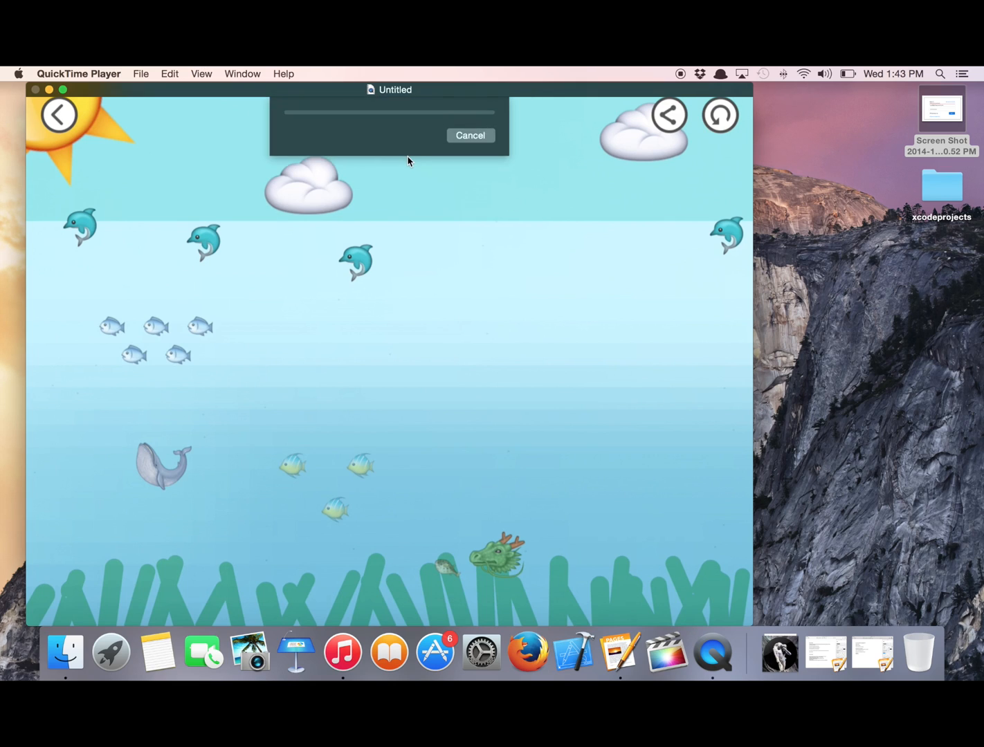
left_click(470, 135)
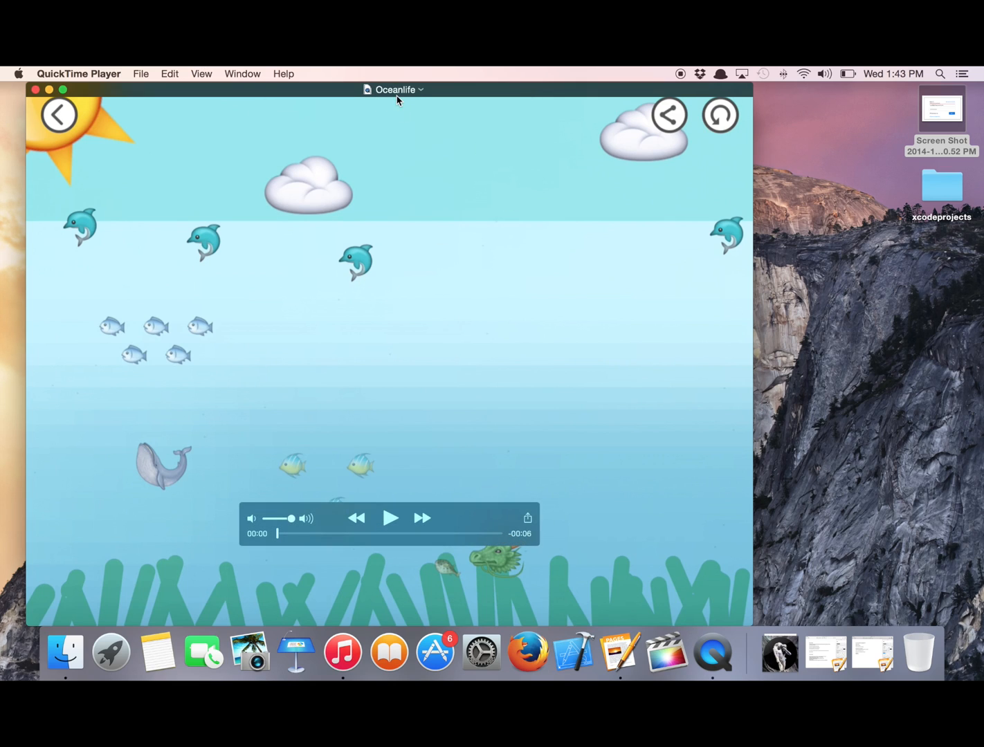
mouse_move(390, 265)
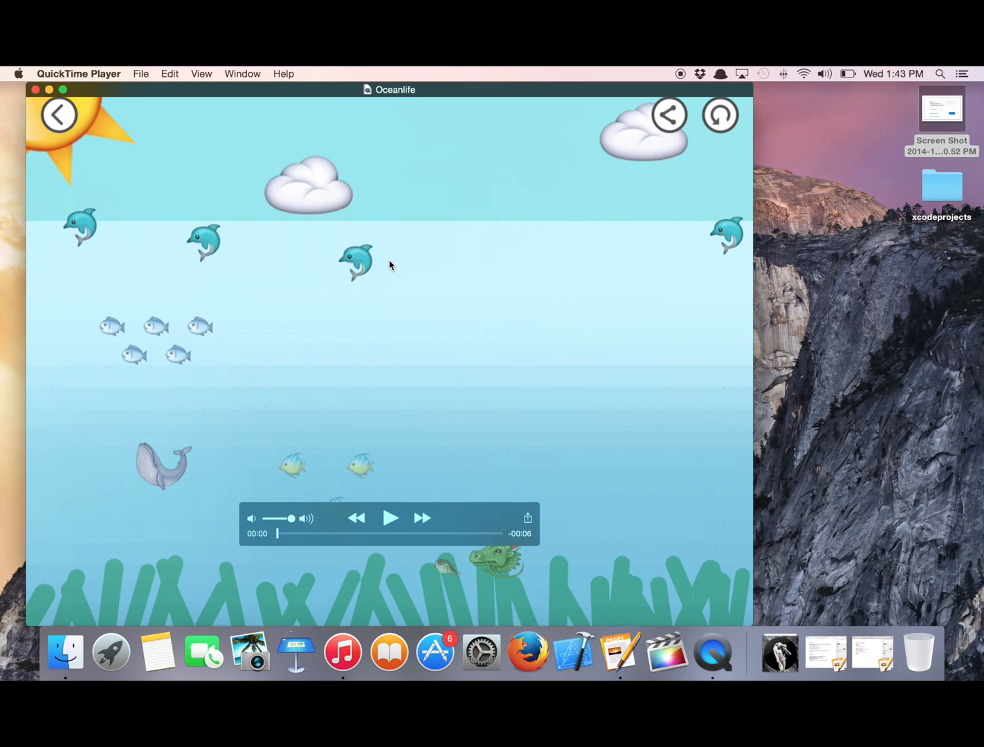
mouse_move(36, 90)
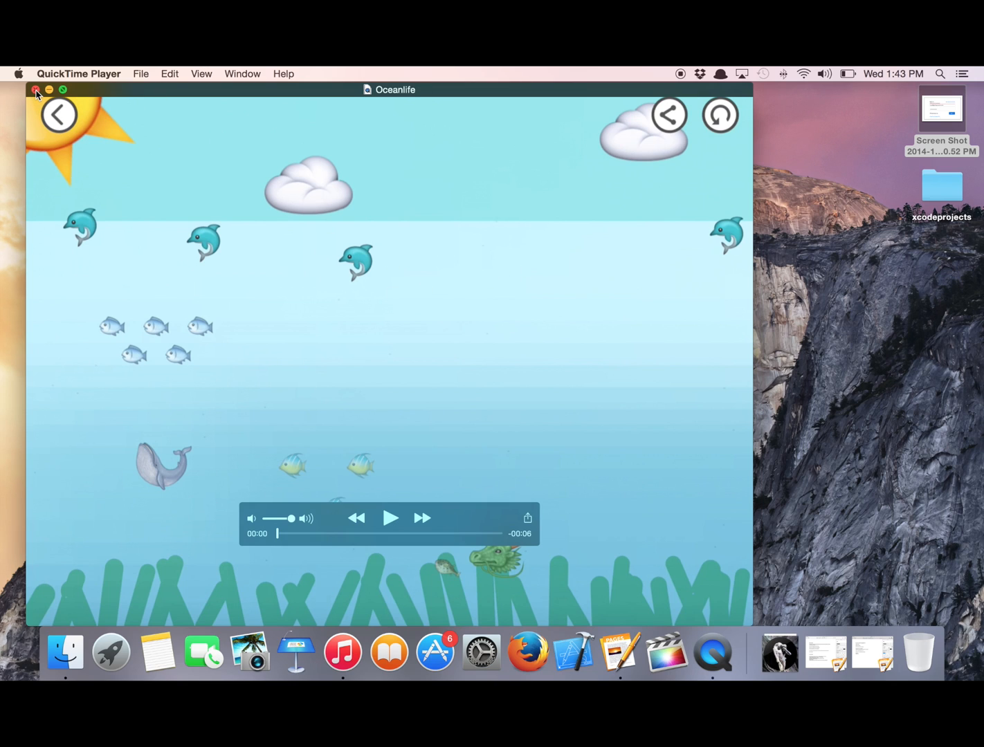
left_click(36, 90)
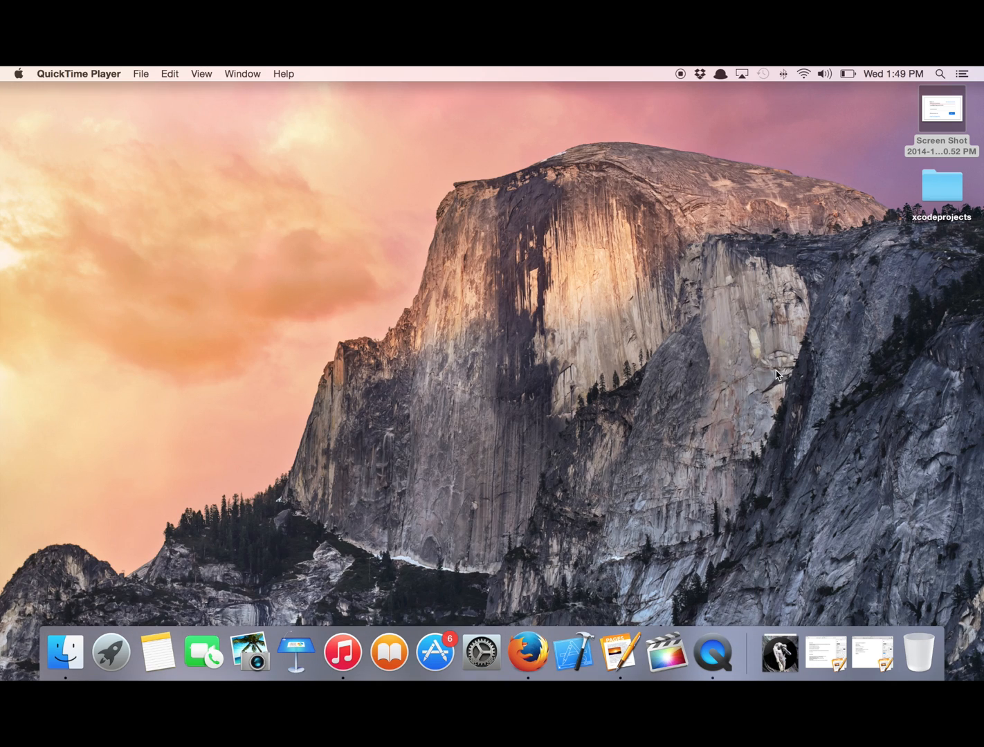
mouse_move(529, 653)
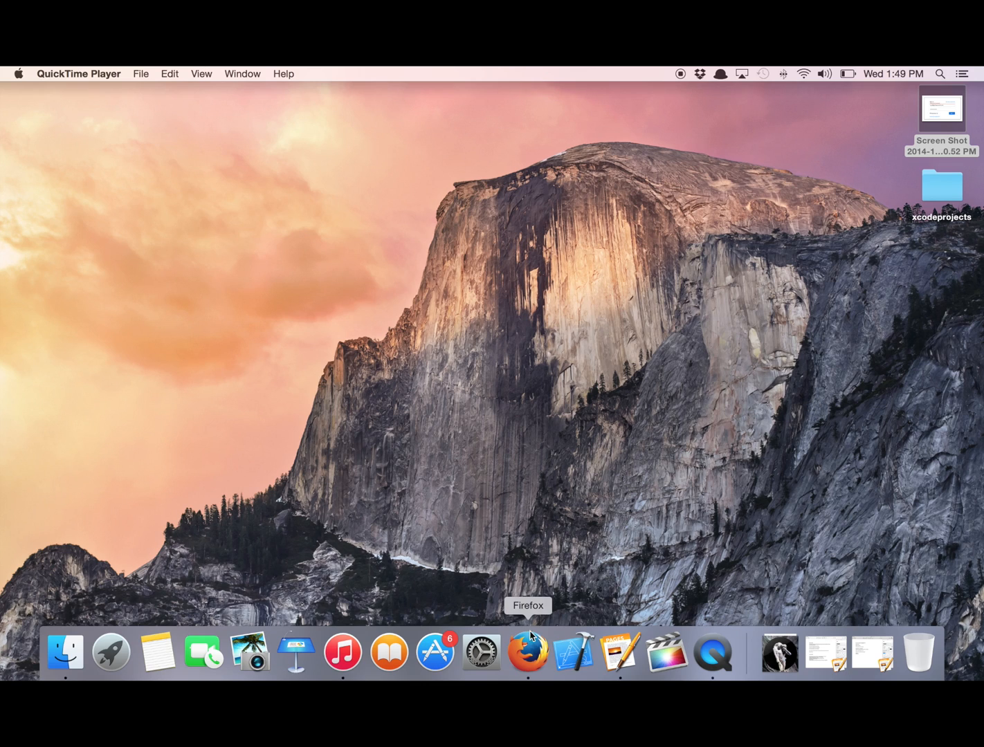
Browse to giphy.com in Firefox and choose Oceanlife.mov on the upload page
left_click(527, 652)
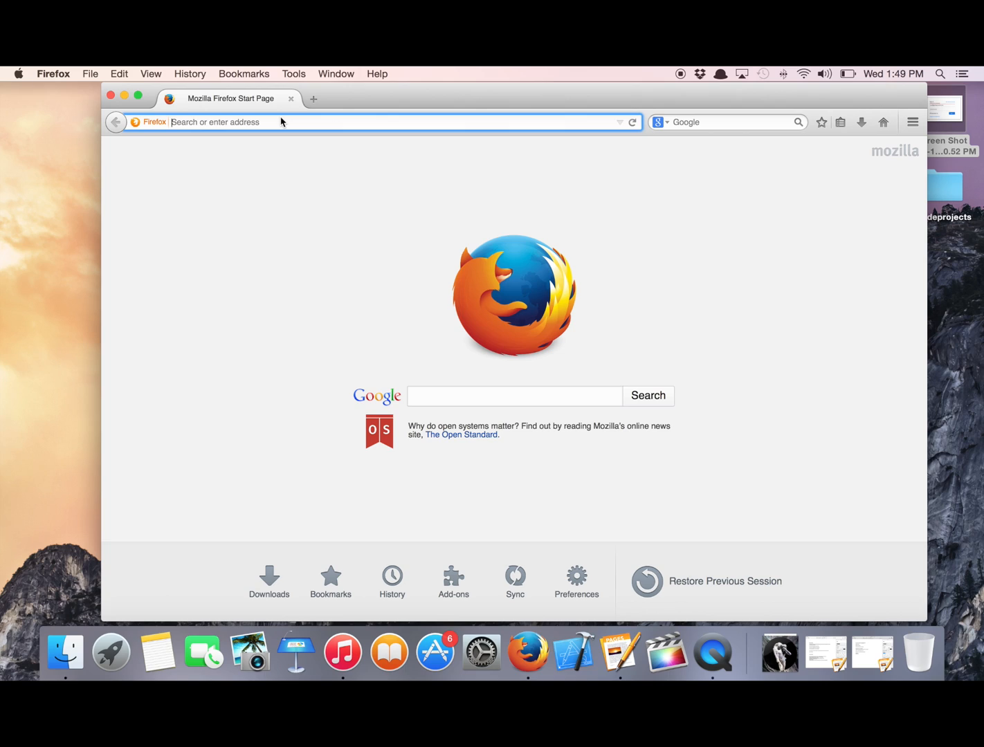
mouse_move(418, 152)
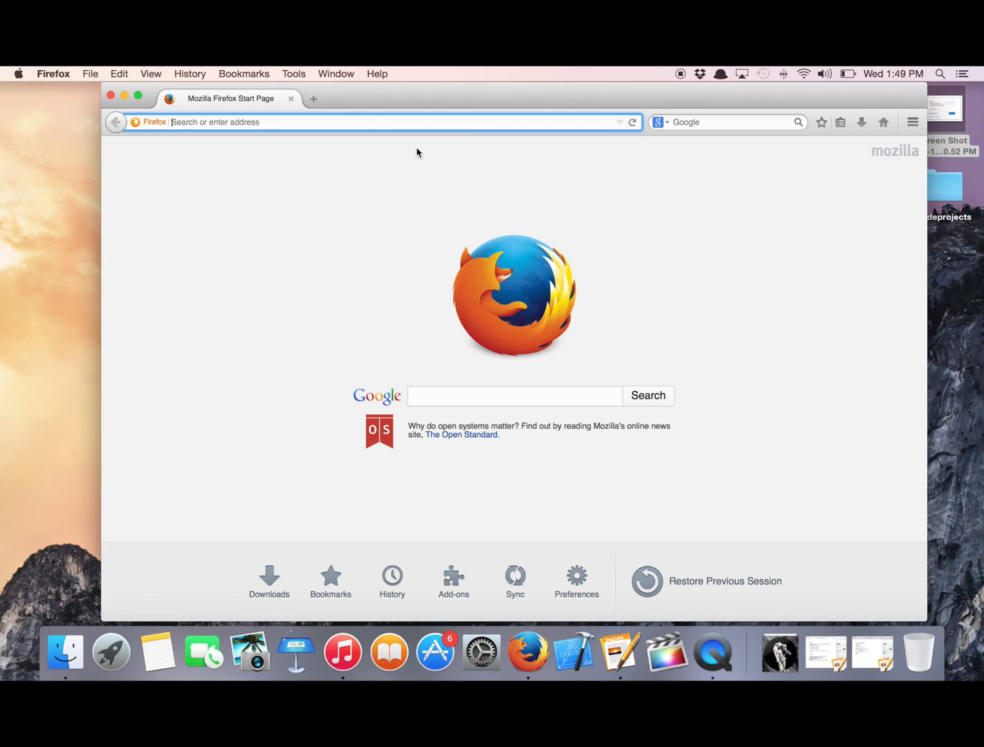
type("giphy.com")
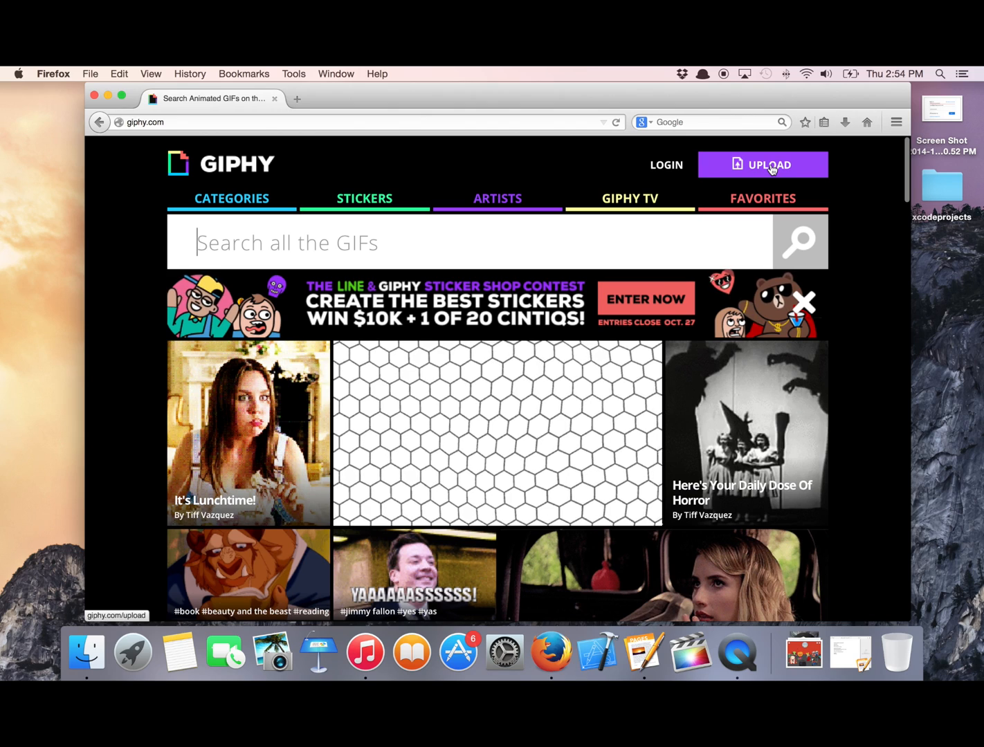
left_click(763, 164)
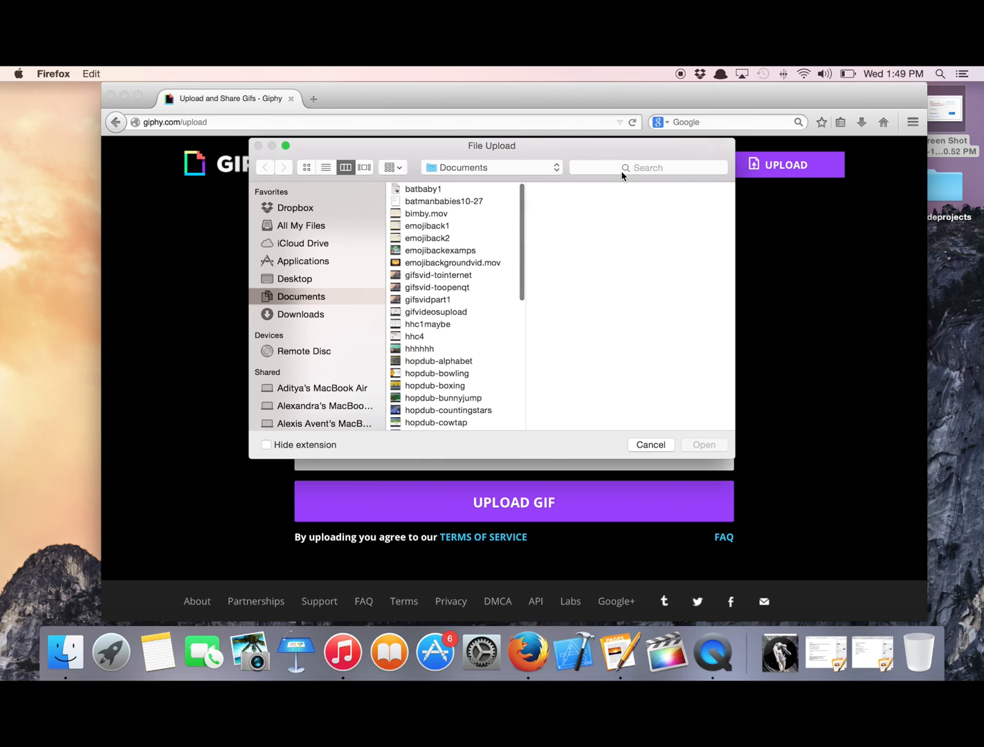
type("oc")
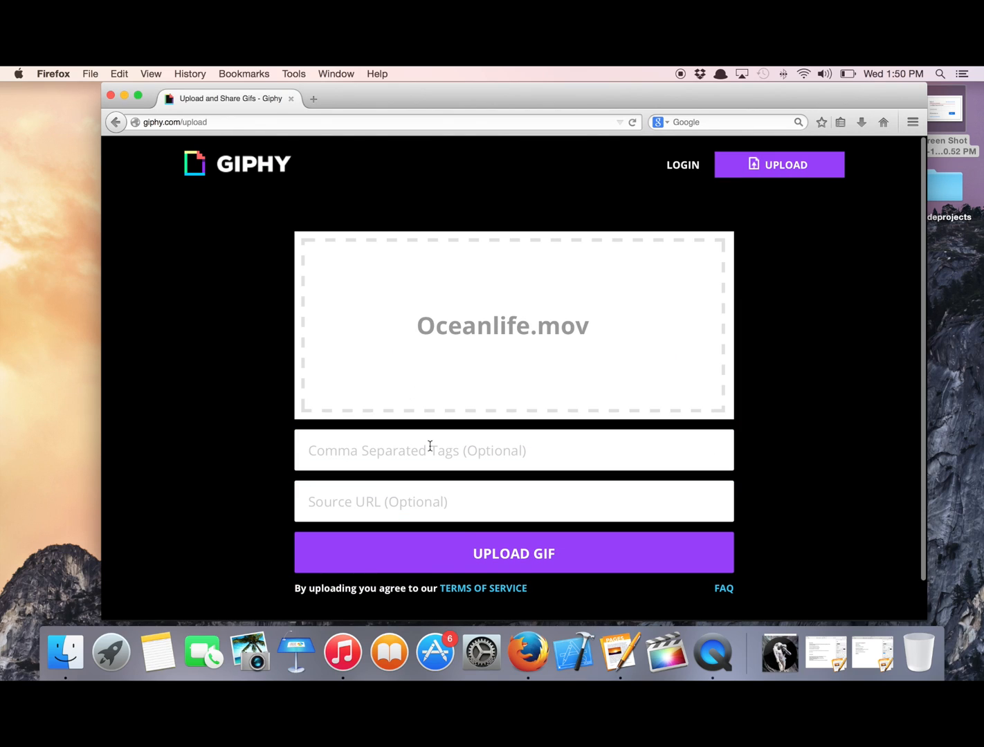
Upload Oceanlife.mov to publish it as an animated GIF on Giphy
left_click(513, 554)
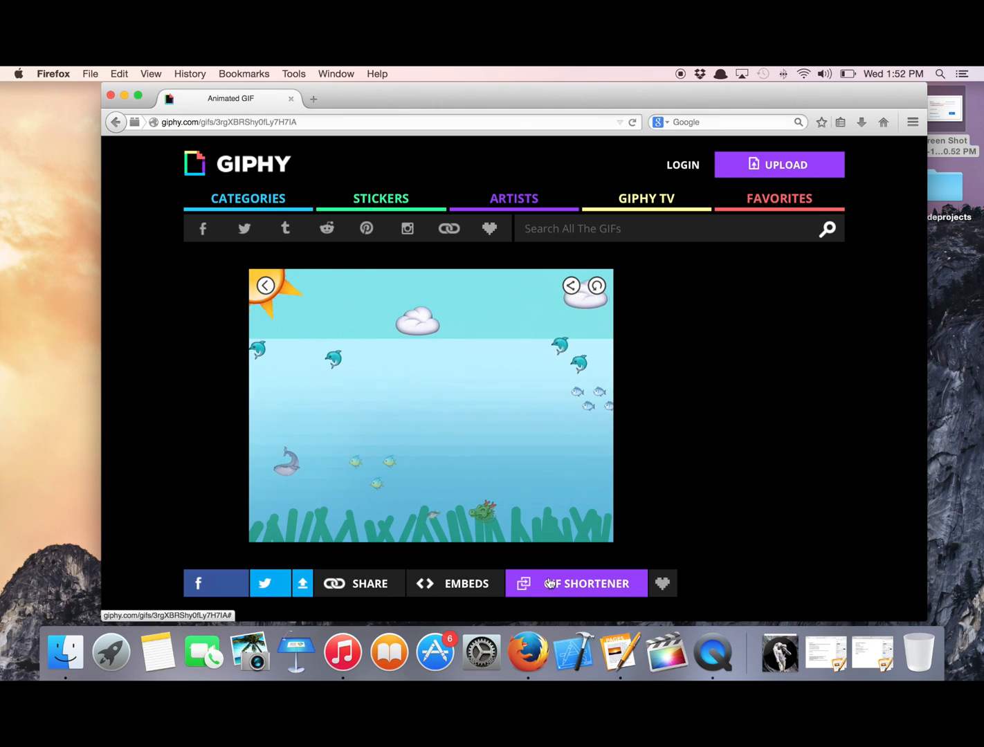
mouse_move(696, 351)
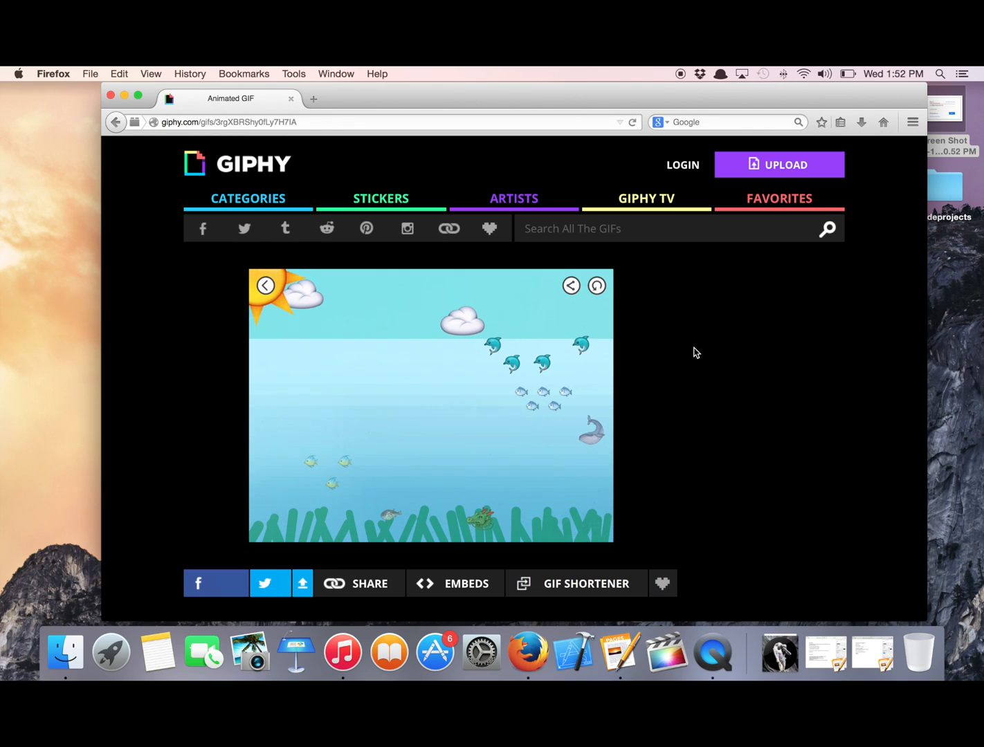